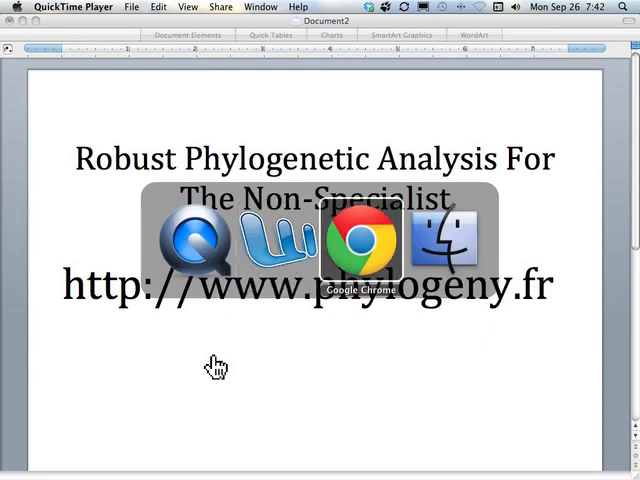
Step: Bring up the Phylogeny.fr home page and review the One Click, Advanced and A la Carte modes
{"action": "left_click", "coordinate": [366, 238]}
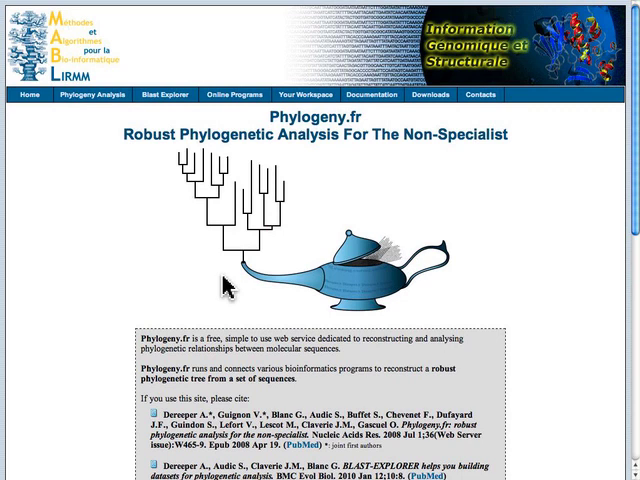
{"action": "scroll", "scroll_direction": "down", "scroll_amount": 3}
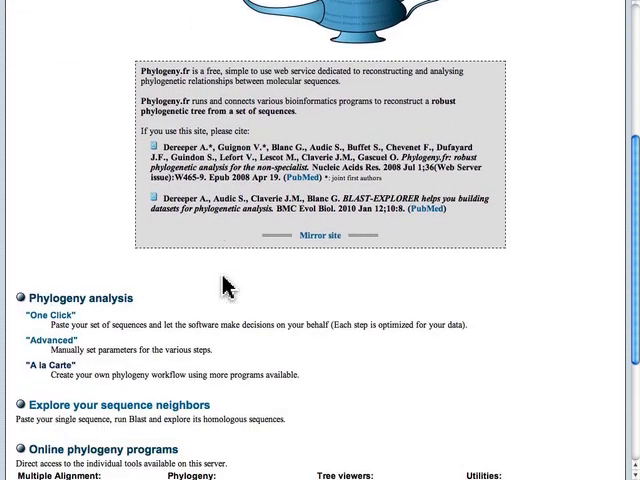
{"action": "scroll", "scroll_direction": "down", "scroll_amount": 3}
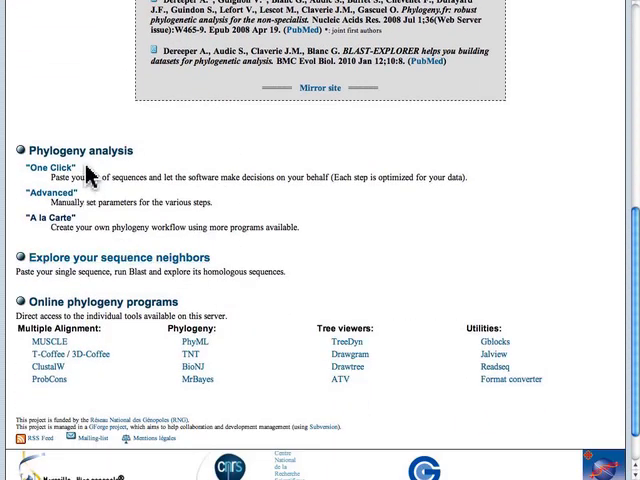
{"action": "mouse_move", "coordinate": [100, 204]}
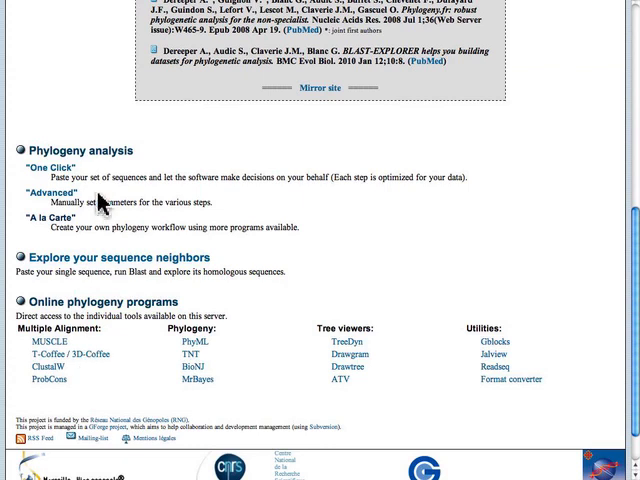
{"action": "scroll", "scroll_direction": "up", "scroll_amount": 3}
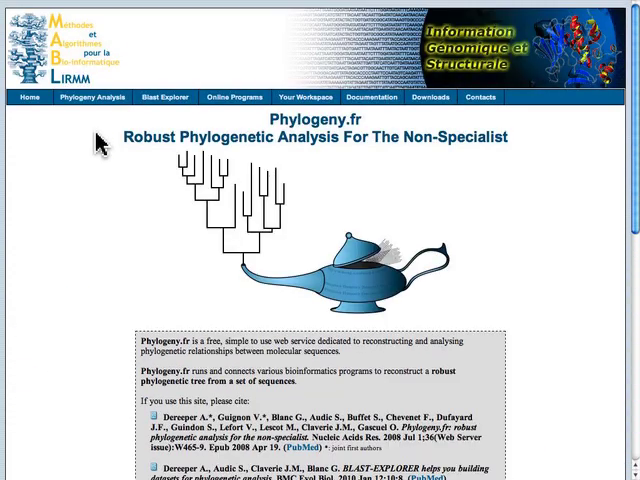
Step: Load the Phylogeny Analysis overview page from the top-bar menu
{"action": "left_click", "coordinate": [92, 96]}
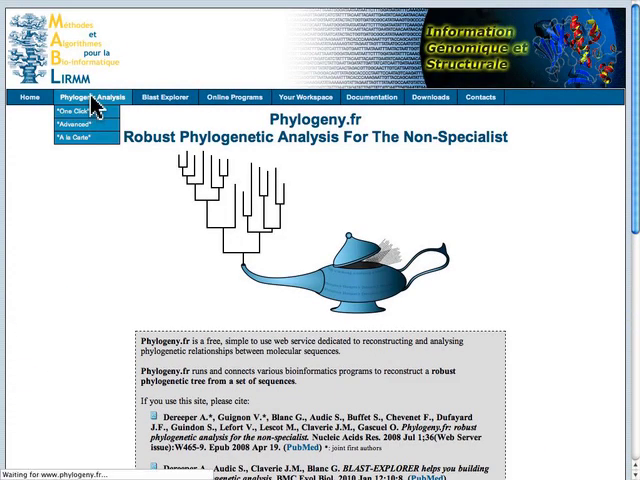
{"action": "left_click", "coordinate": [100, 96]}
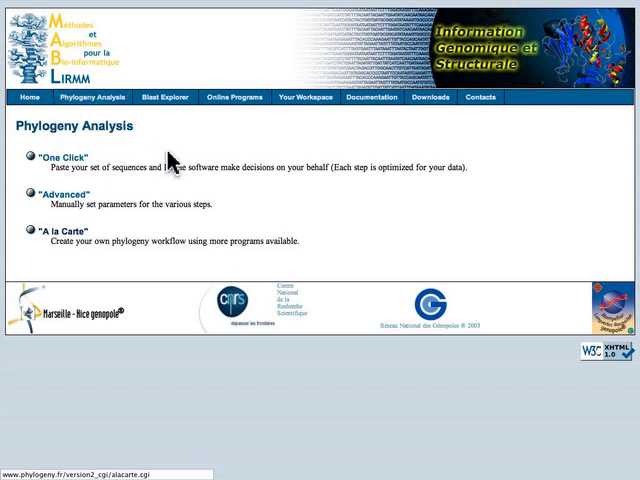
{"action": "mouse_move", "coordinate": [56, 244]}
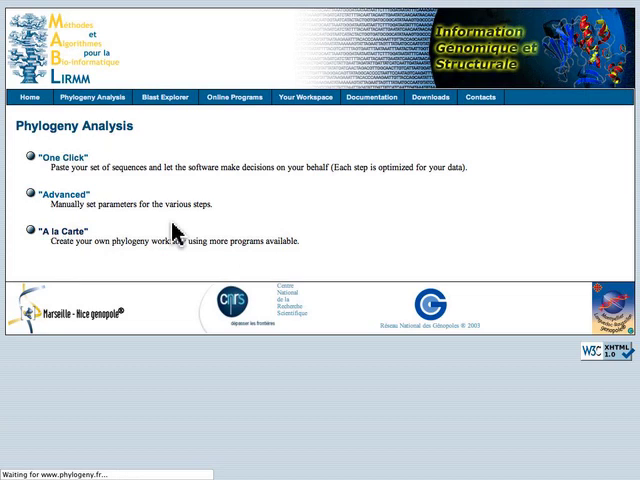
Step: Start an A la Carte workflow with ClustalW alignment and no alignment curation step
{"action": "left_click", "coordinate": [64, 238]}
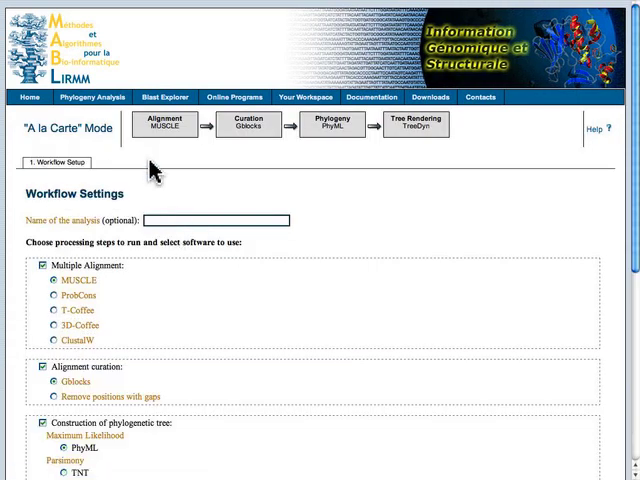
{"action": "mouse_move", "coordinate": [168, 140]}
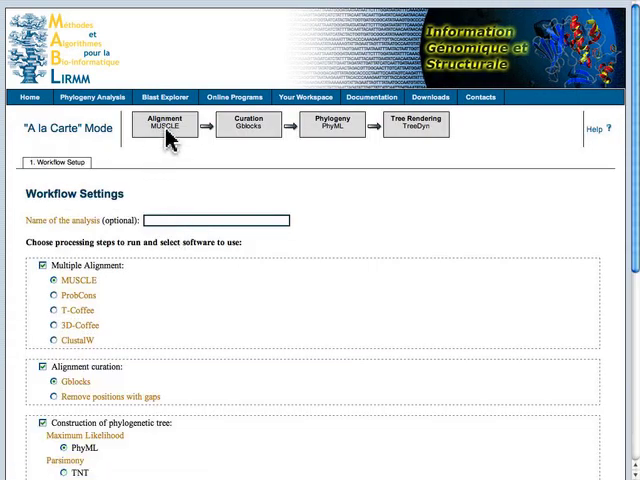
{"action": "mouse_move", "coordinate": [296, 144]}
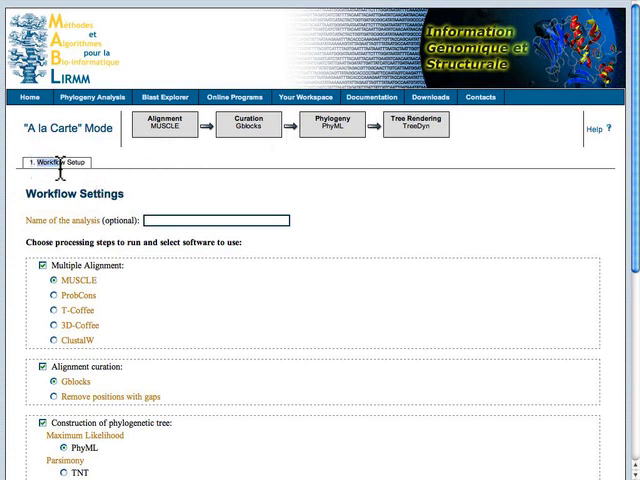
{"action": "mouse_move", "coordinate": [100, 184]}
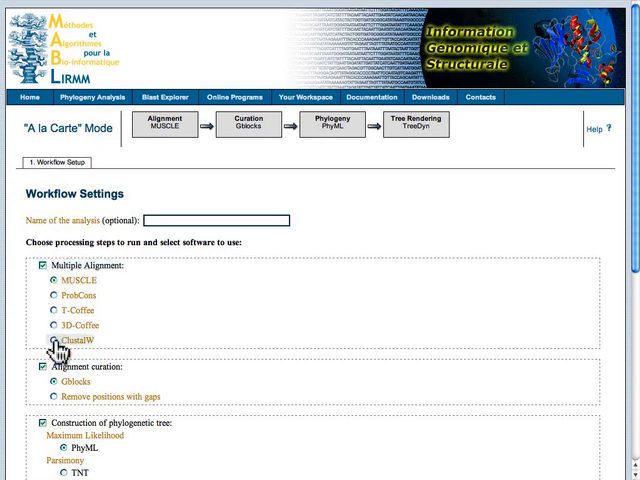
{"action": "left_click", "coordinate": [48, 338]}
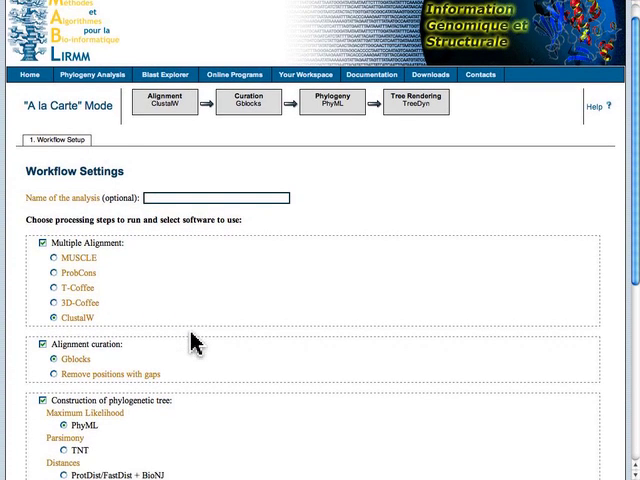
{"action": "scroll", "scroll_direction": "down", "scroll_amount": 3}
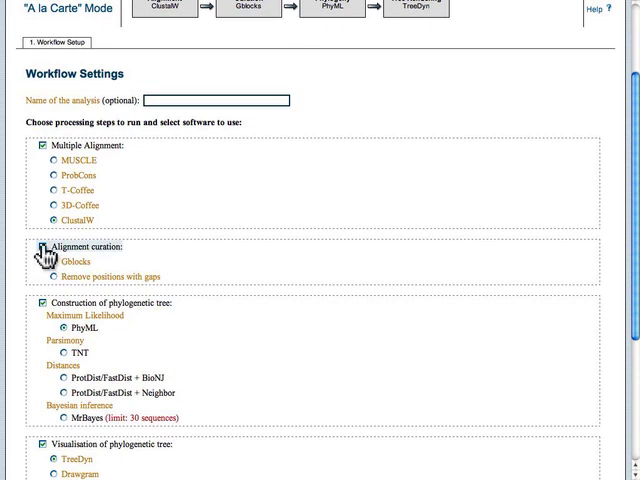
{"action": "left_click", "coordinate": [48, 246]}
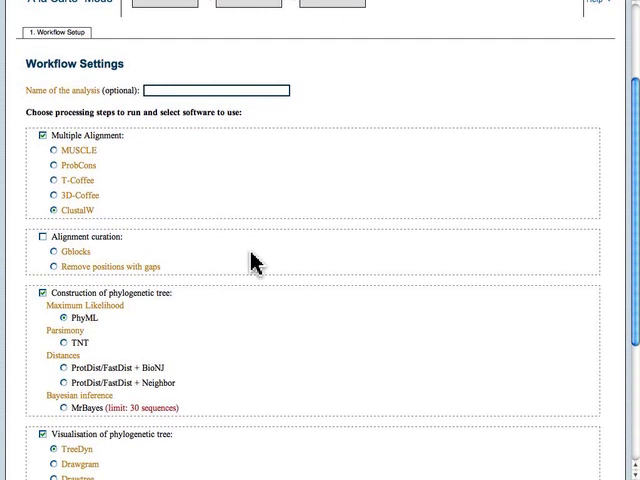
Step: Keep PhyML and TreeDyn for tree building and rendering, running the workflow all at once
{"action": "scroll", "scroll_direction": "down", "scroll_amount": 3}
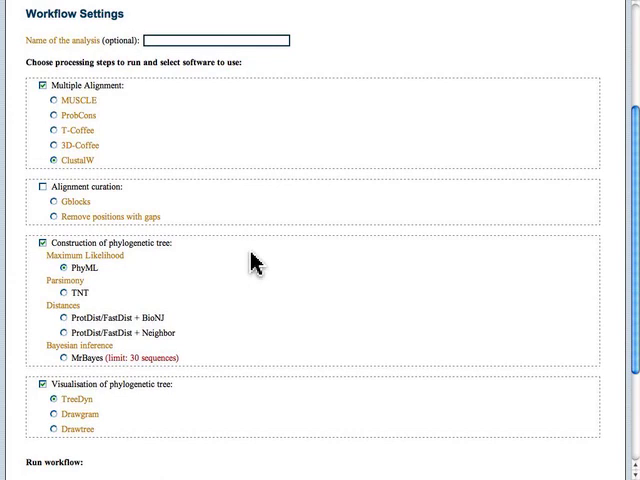
{"action": "scroll", "scroll_direction": "down", "scroll_amount": 3}
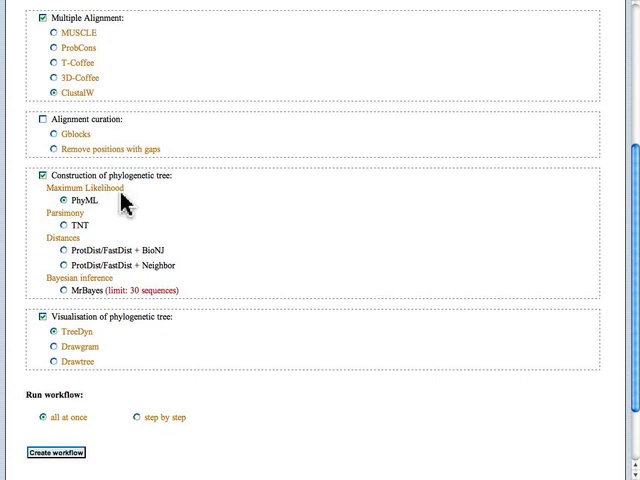
{"action": "mouse_move", "coordinate": [216, 244]}
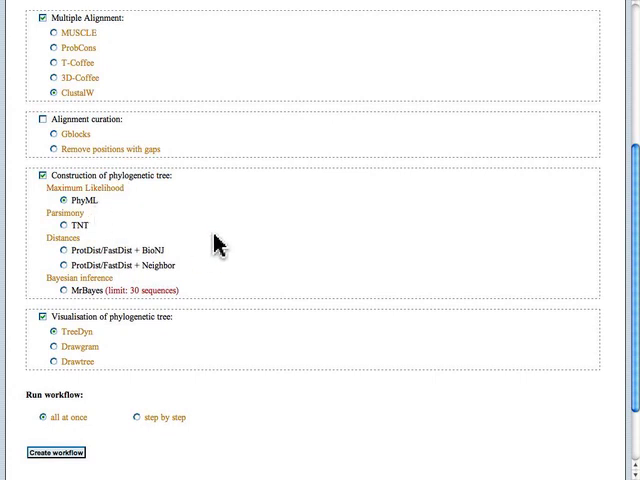
{"action": "scroll", "scroll_direction": "down", "scroll_amount": 3}
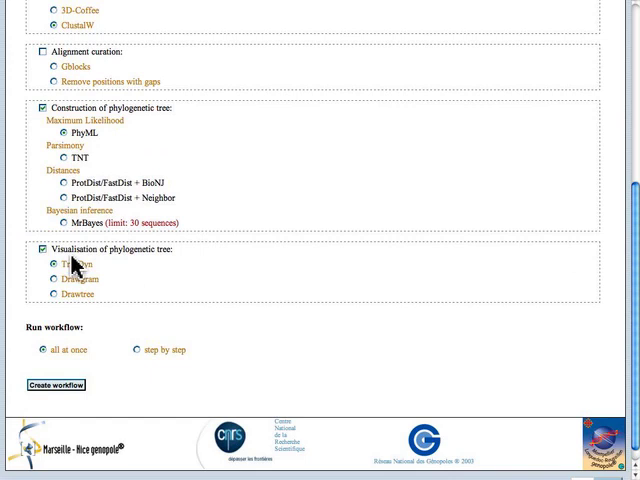
{"action": "mouse_move", "coordinate": [58, 264]}
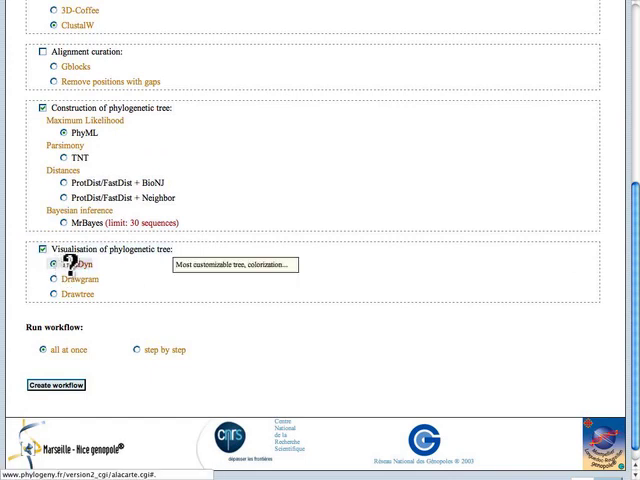
{"action": "mouse_move", "coordinate": [112, 276]}
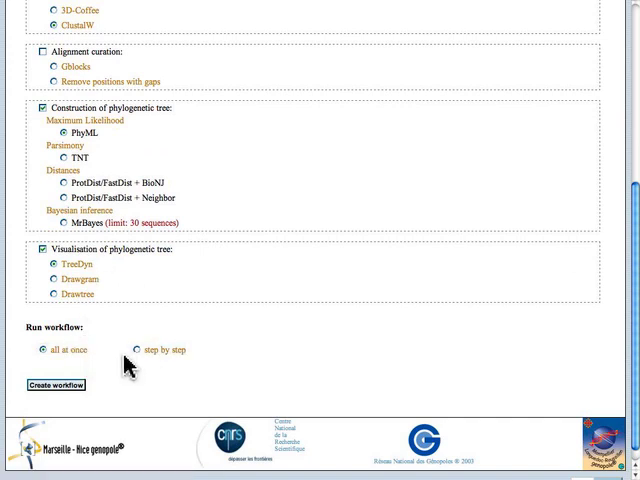
{"action": "left_click", "coordinate": [56, 384]}
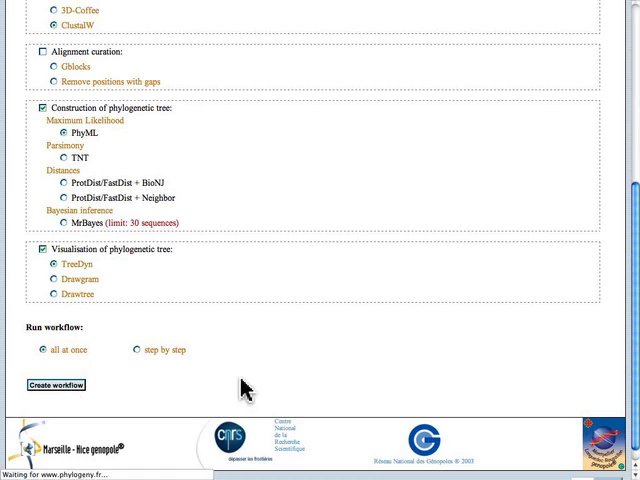
{"action": "mouse_move", "coordinate": [114, 404]}
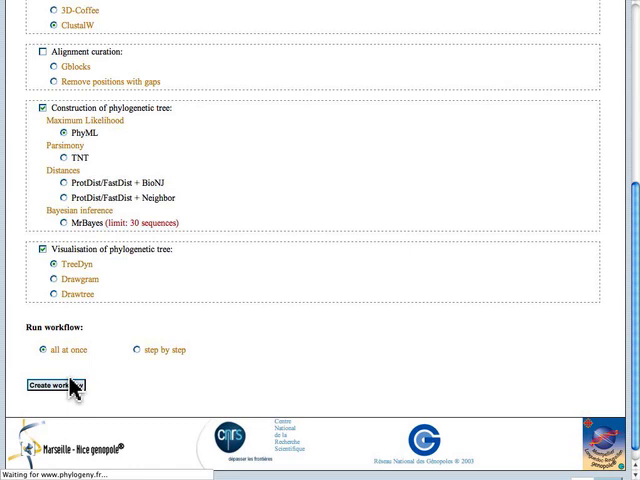
Step: Create the workflow and paste the sequences into the Input Data box, keeping default PhyML settings
{"action": "left_click", "coordinate": [50, 386]}
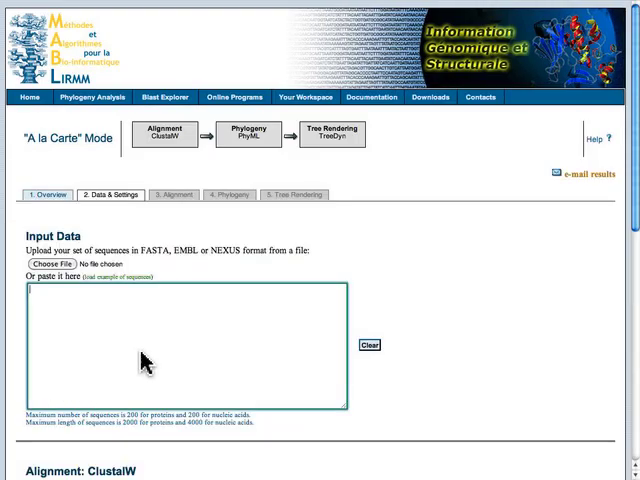
{"action": "mouse_move", "coordinate": [320, 156]}
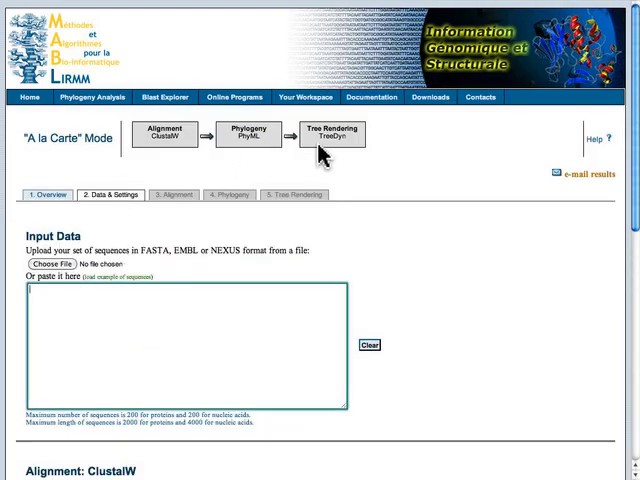
{"action": "mouse_move", "coordinate": [160, 192]}
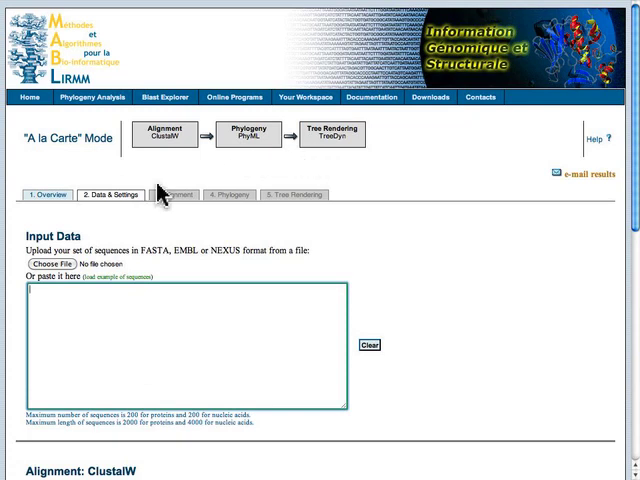
{"action": "mouse_move", "coordinate": [150, 200]}
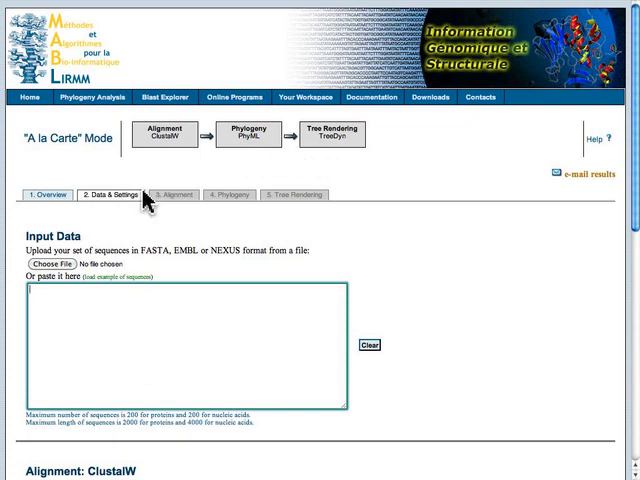
{"action": "mouse_move", "coordinate": [168, 328]}
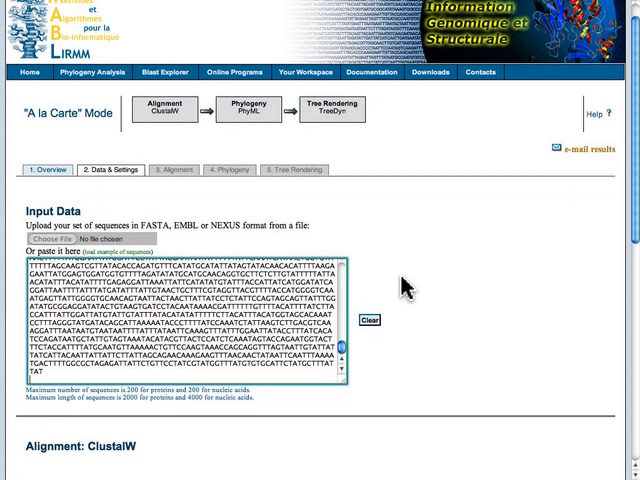
{"action": "scroll", "scroll_direction": "down", "scroll_amount": 3}
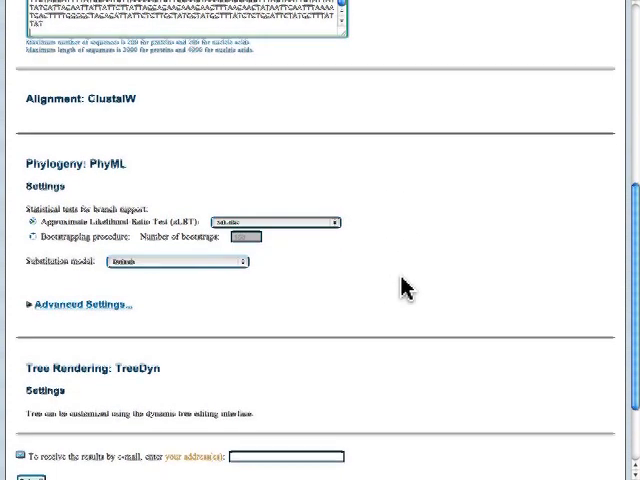
{"action": "scroll", "scroll_direction": "down", "scroll_amount": 3}
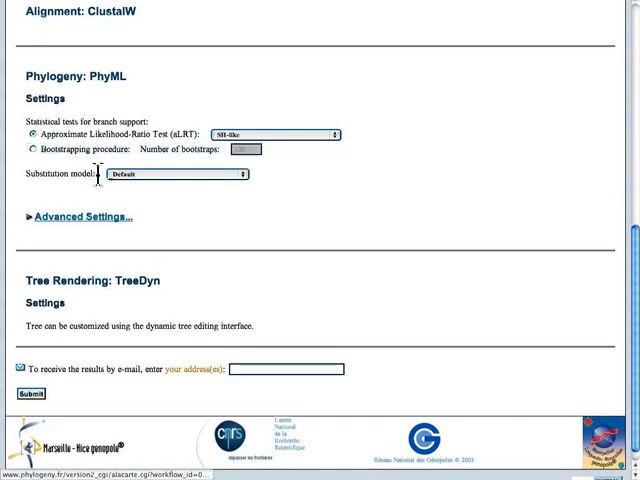
{"action": "mouse_move", "coordinate": [108, 284]}
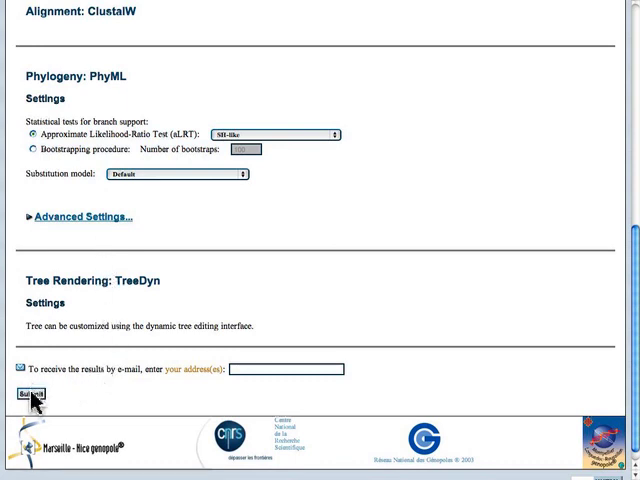
Step: Submit the analysis and view the PhyML results and the TreeDyn-rendered phylogenetic tree
{"action": "left_click", "coordinate": [28, 392]}
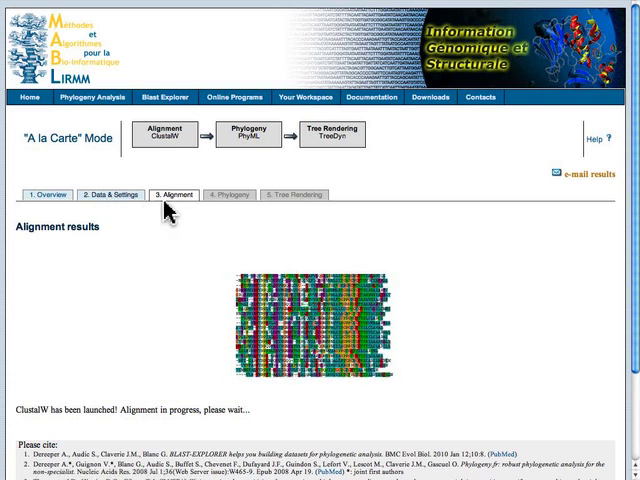
{"action": "mouse_move", "coordinate": [224, 316]}
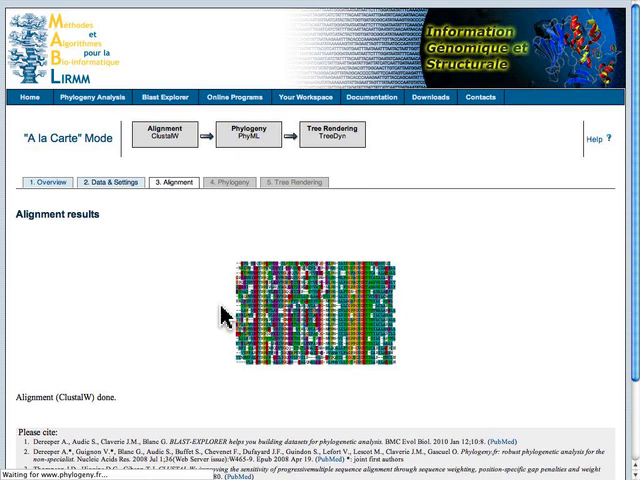
{"action": "left_click", "coordinate": [248, 132]}
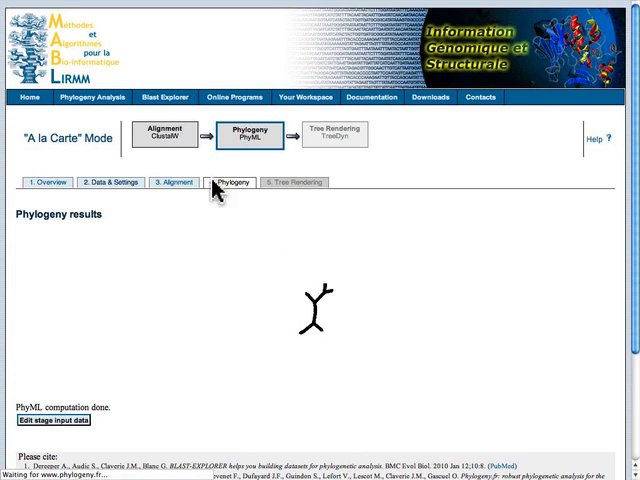
{"action": "left_click", "coordinate": [332, 132]}
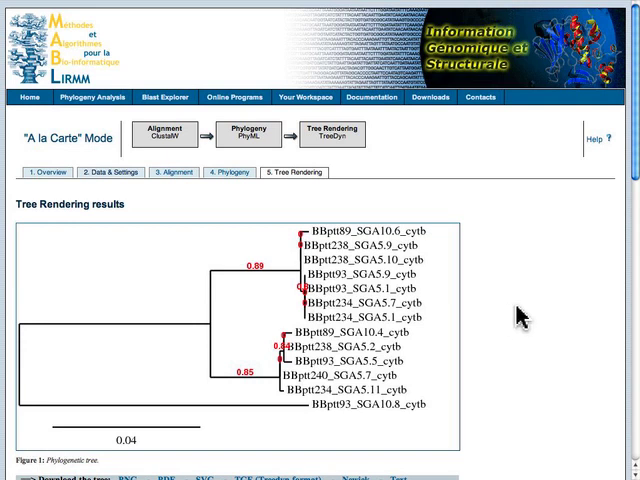
{"action": "scroll", "scroll_direction": "down", "scroll_amount": 3}
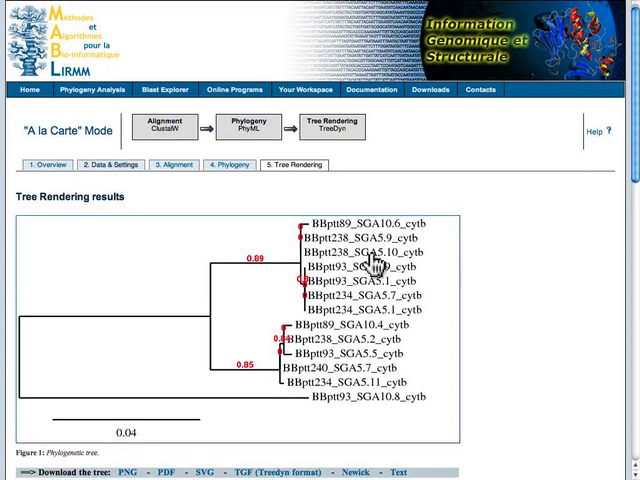
{"action": "mouse_move", "coordinate": [320, 296]}
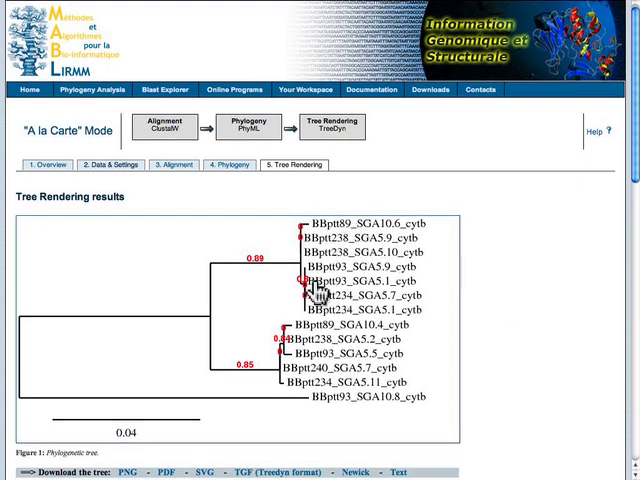
{"action": "mouse_move", "coordinate": [316, 344]}
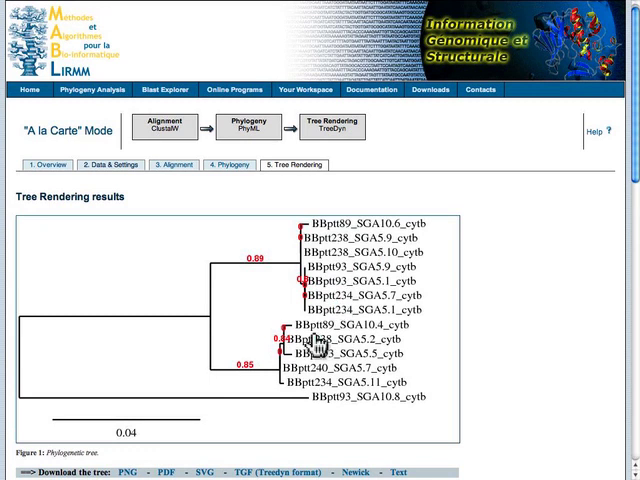
{"action": "mouse_move", "coordinate": [338, 408]}
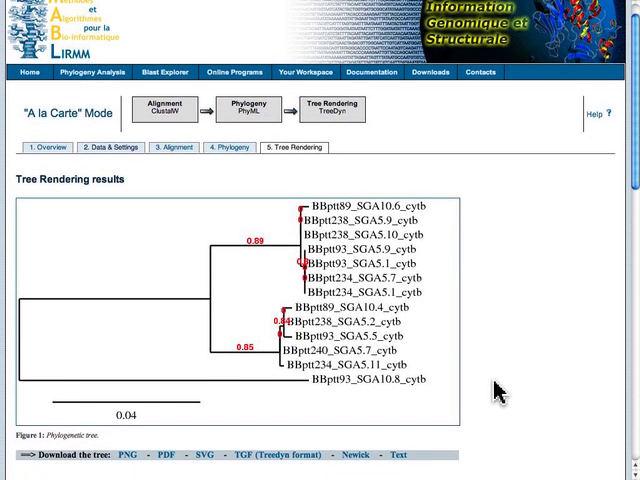
{"action": "scroll", "scroll_direction": "down", "scroll_amount": 3}
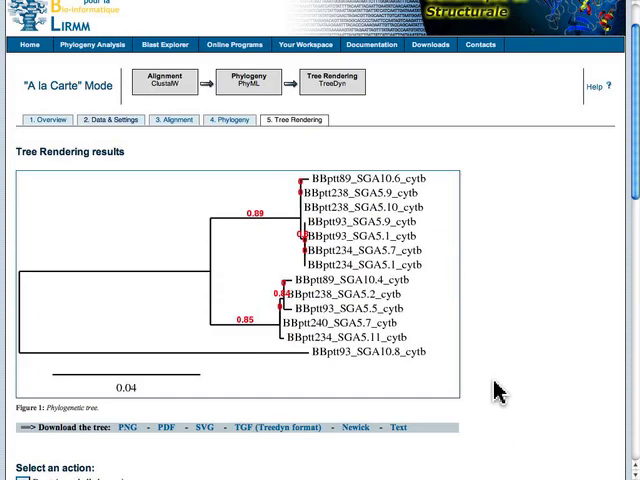